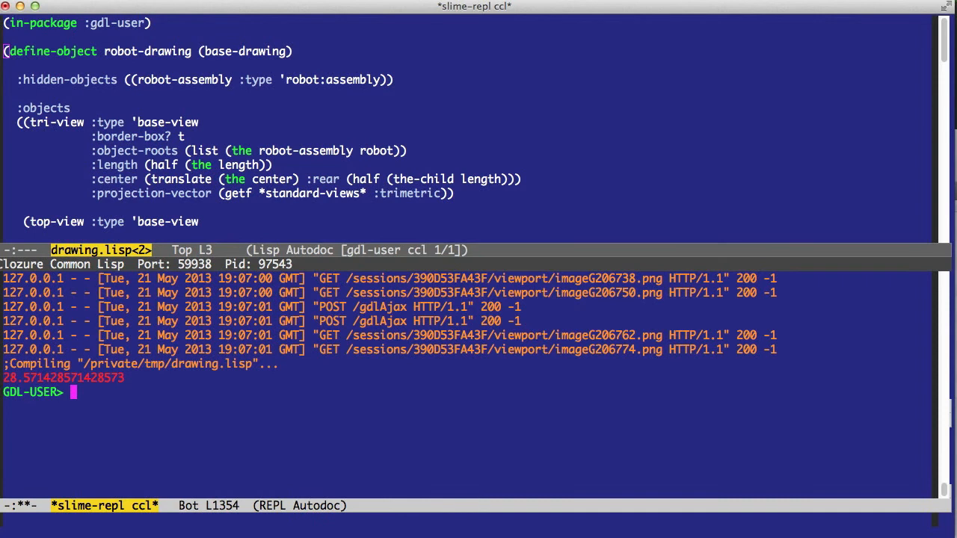
- Begin a (with-format form at the SLIME REPL before inspecting the robot drawing
text((with)
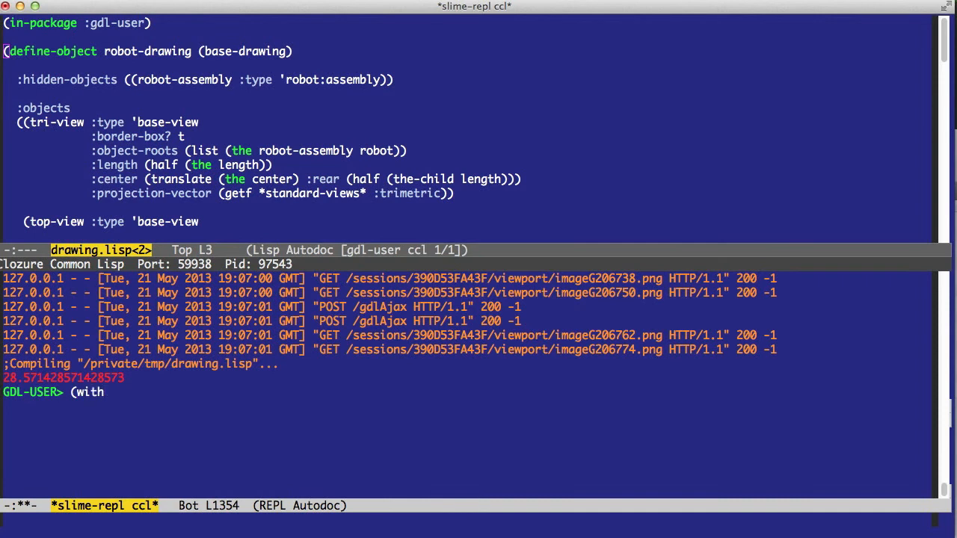
text(-format)
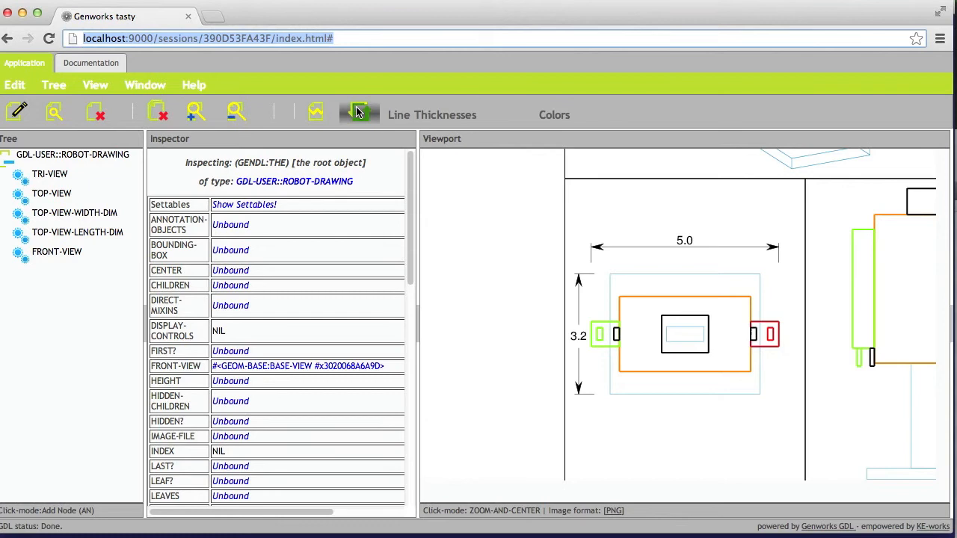
- Set the inspected ROBOT-DRAWING as self via tasty's 'set self' button
click(96, 84)
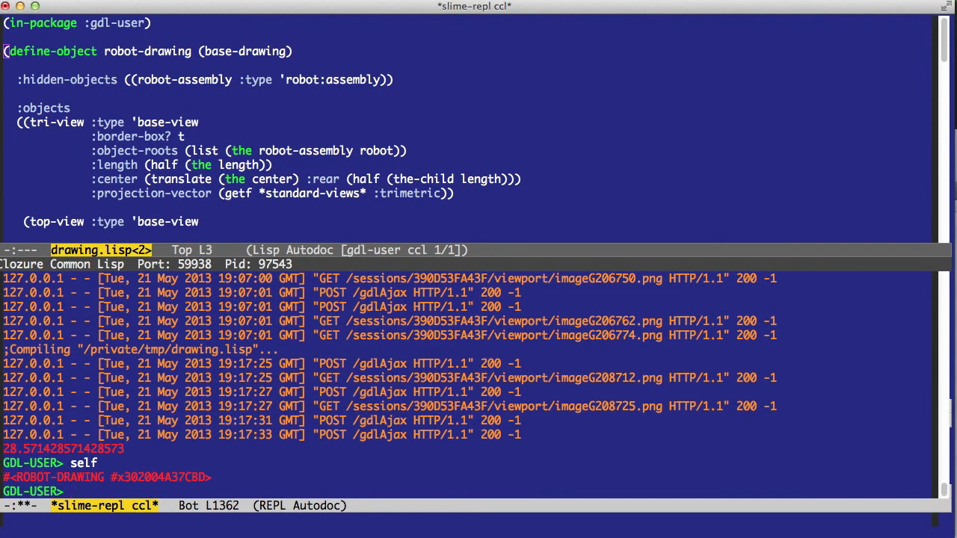
- Query the drawing's page length (792) with (the page-length)
text((the)
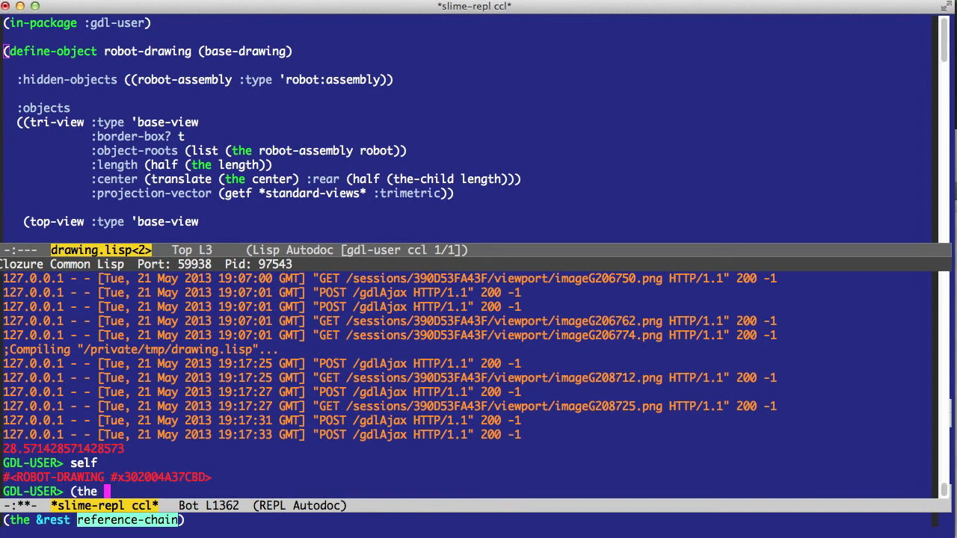
text(page-length)
text(()
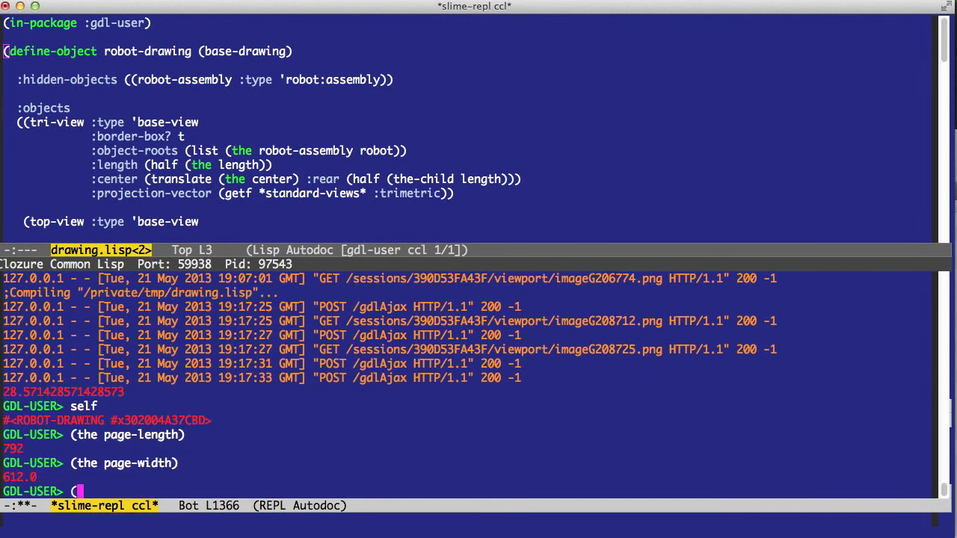
- Evaluate (with-format (pdf ...) (write-the cad-output)) exporting robot-drawing.pdf to the temporary folder
text(with-format)
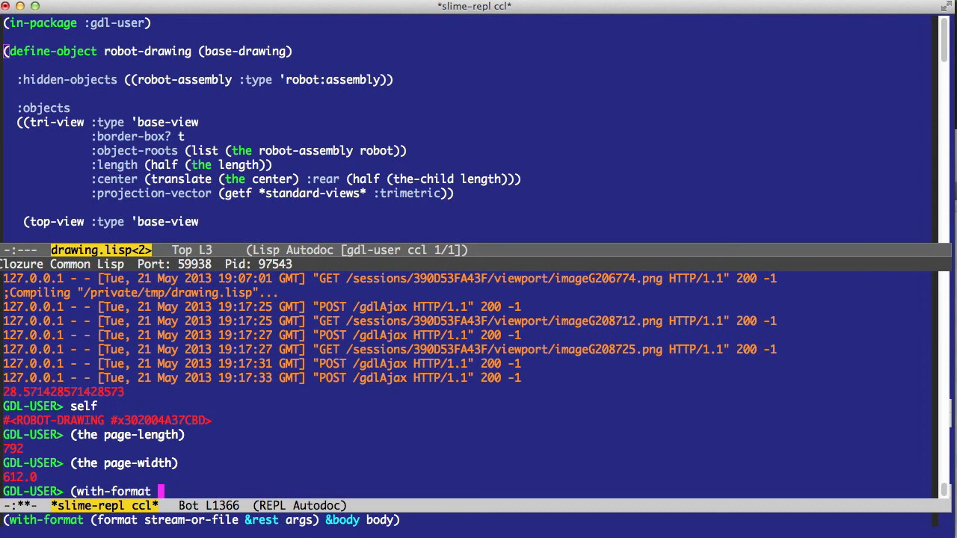
text((pdf)
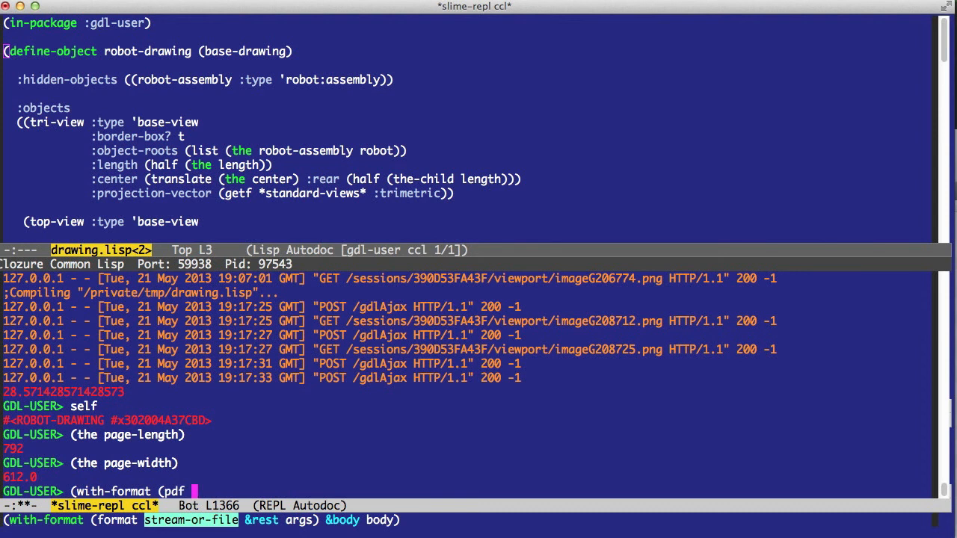
text(")
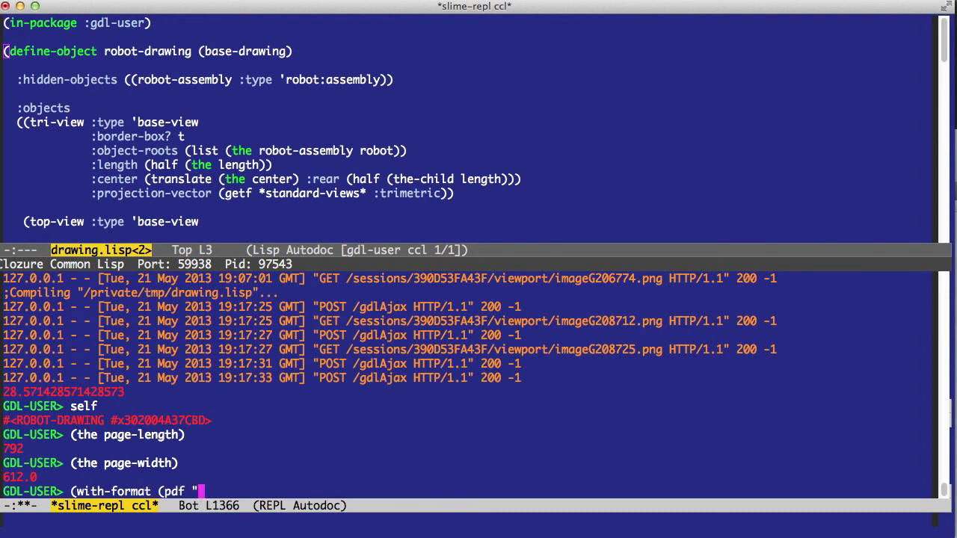
text((merge-pathnames)
text((write-)
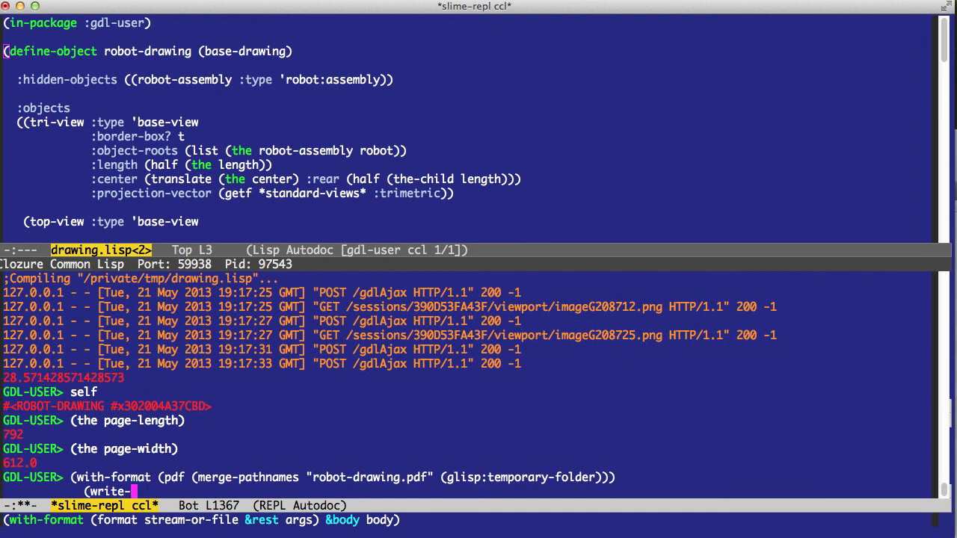
text(the cad-o)
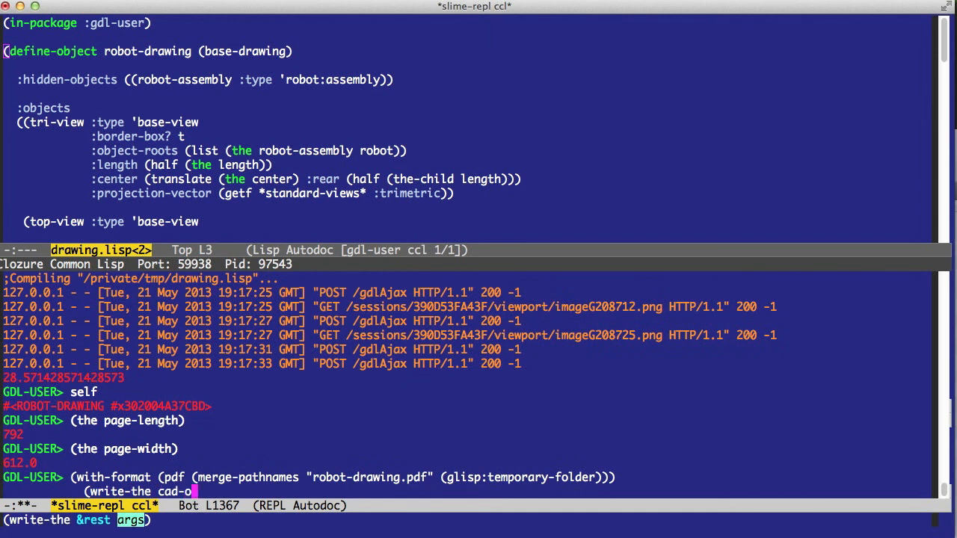
key(Return)
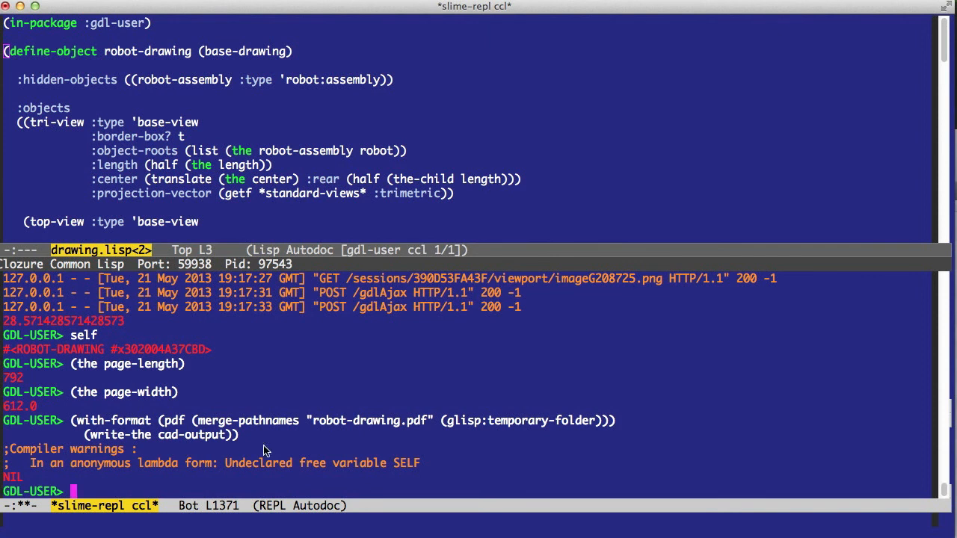
mouse_move(193, 420)
text((defparameter self nil))
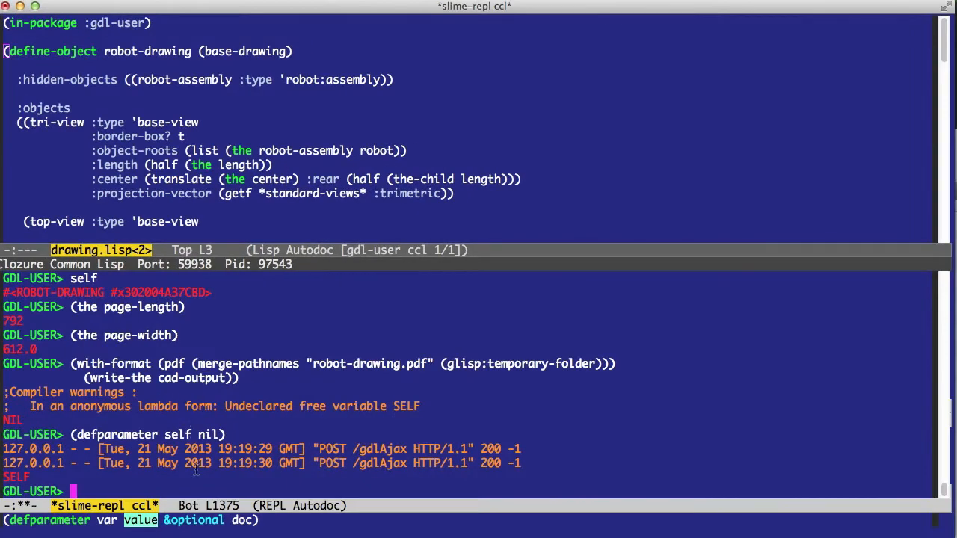
- Rerun the recalled with-format export now that self is declared, producing robot-drawing.pdf
key(Return)
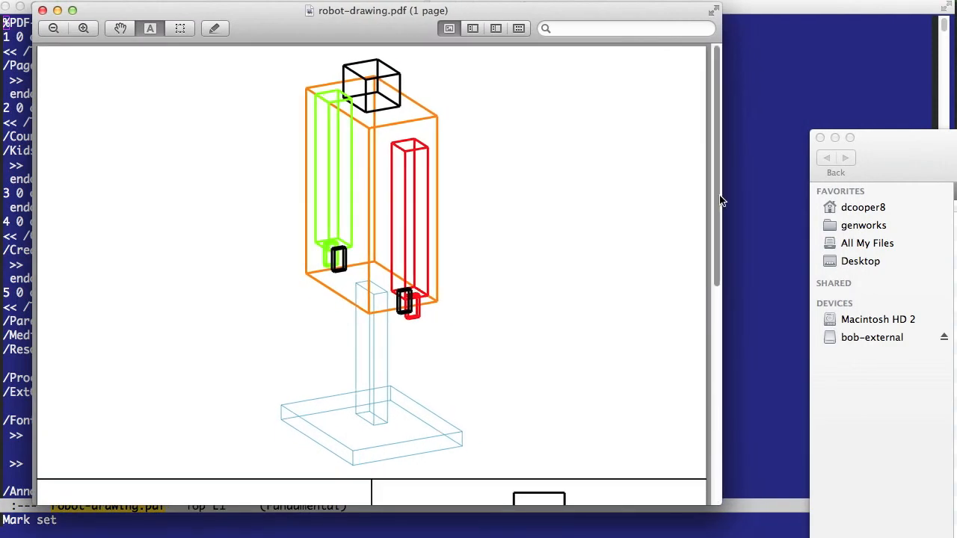
mouse_move(583, 184)
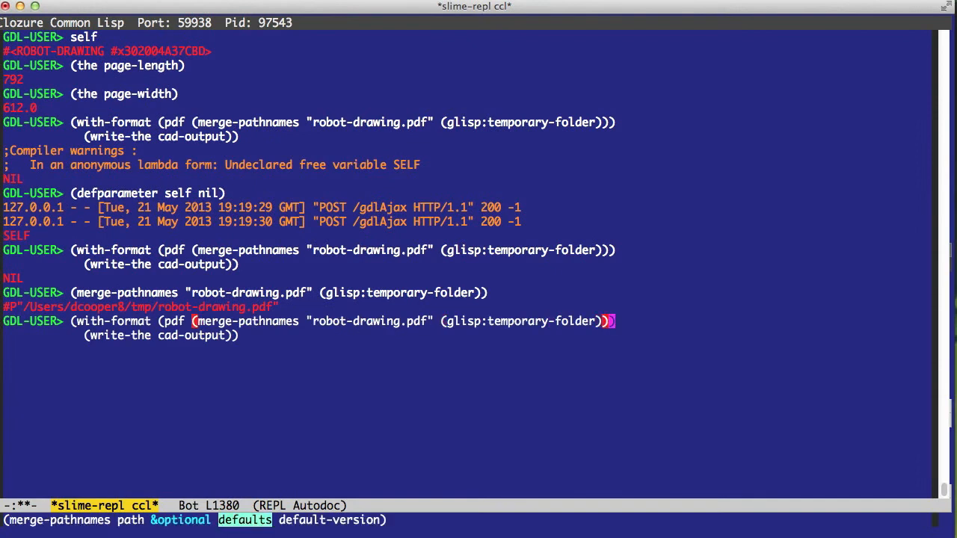
- Re-export robot-drawing.pdf with :page-length 500 and a :page-width keyword added to with-format
text(:page-length 500 :page-)
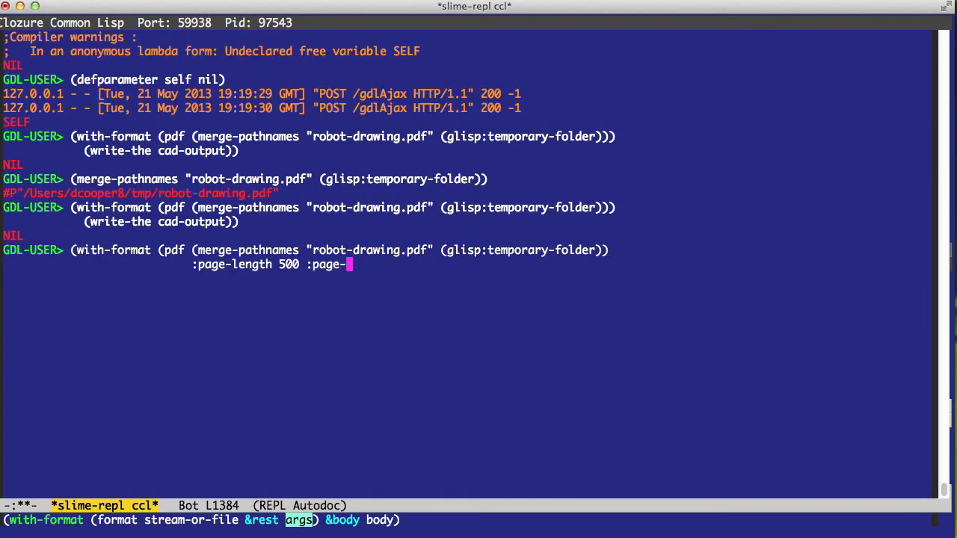
key(Return)
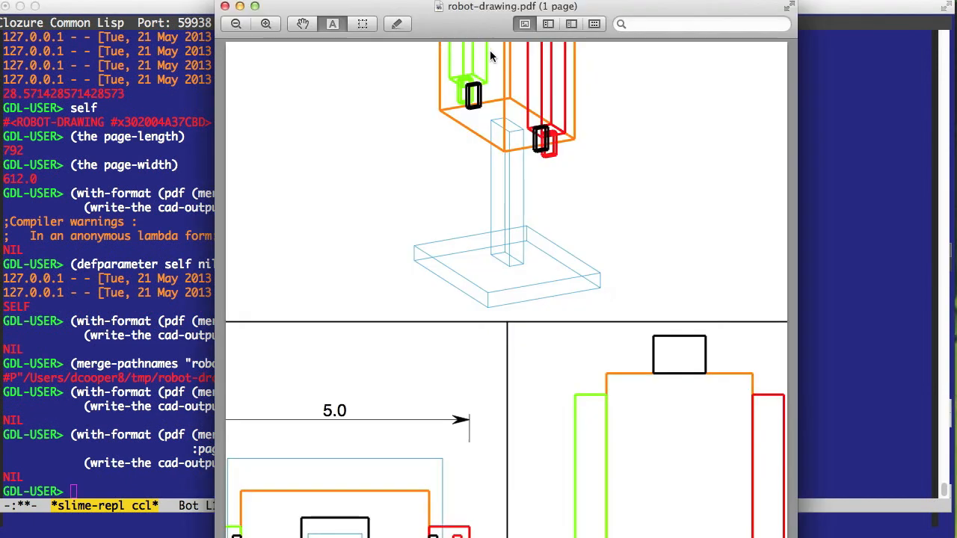
mouse_move(556, 104)
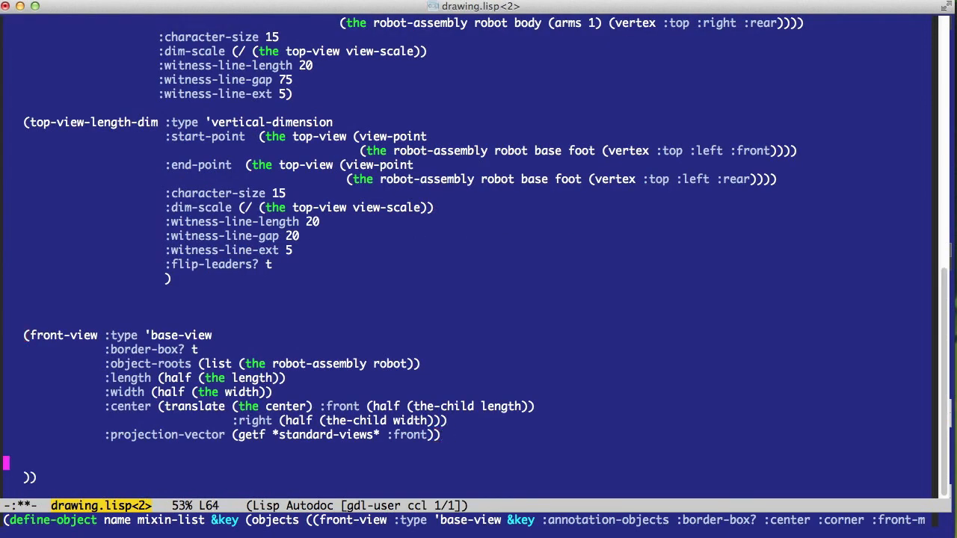
- Start a :functions section in robot-drawing with a write-drawing! function
text(:functions)
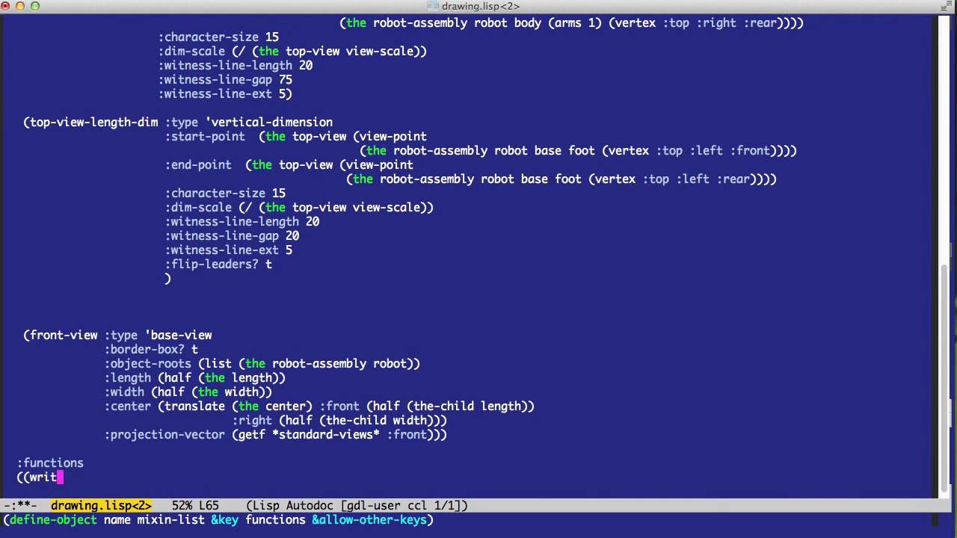
text(e-drawing)
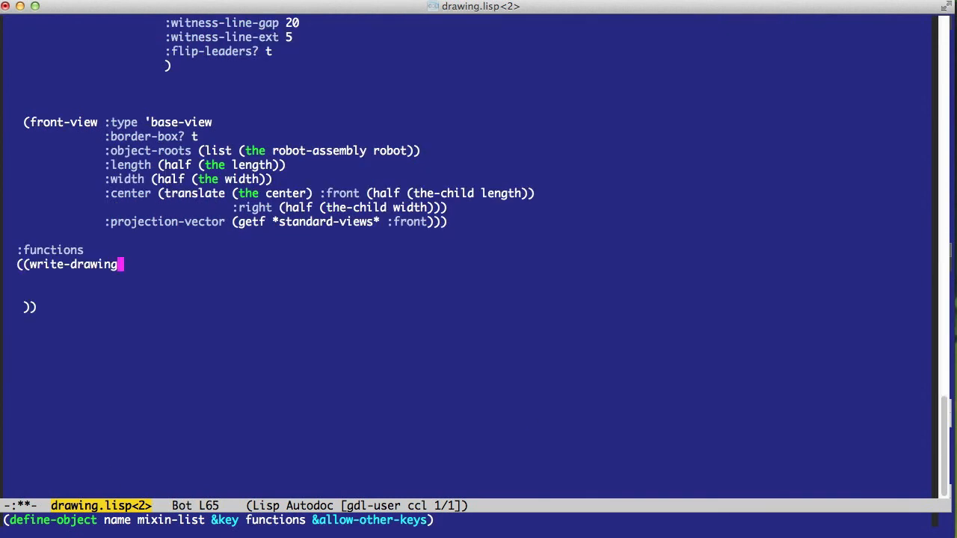
text(!)
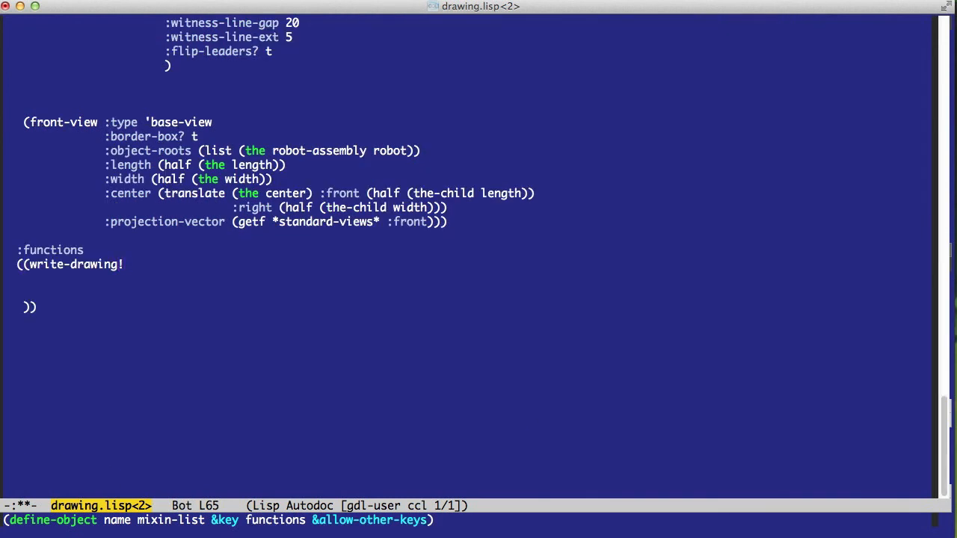